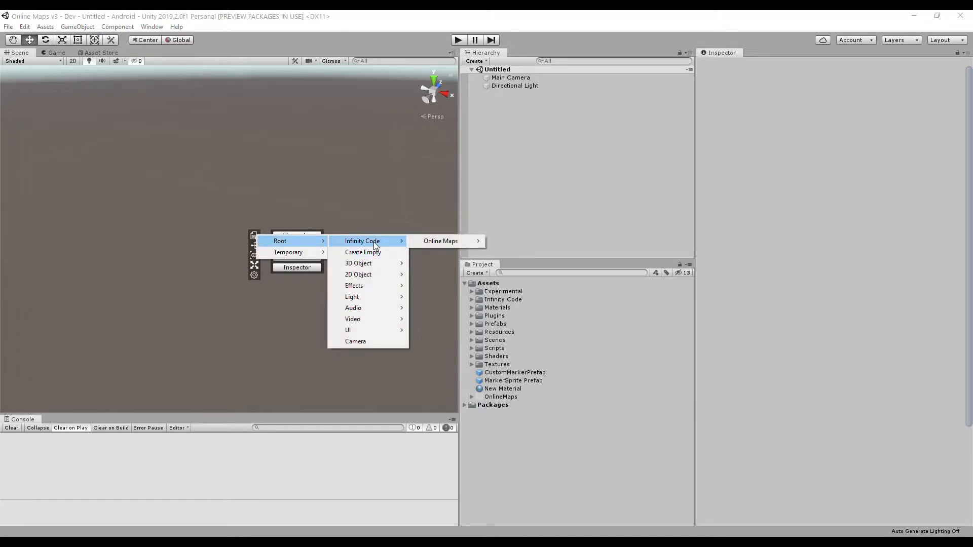
- Create a 3D TileSet Control map in the scene through the Online Maps Map Wizard
click(440, 241)
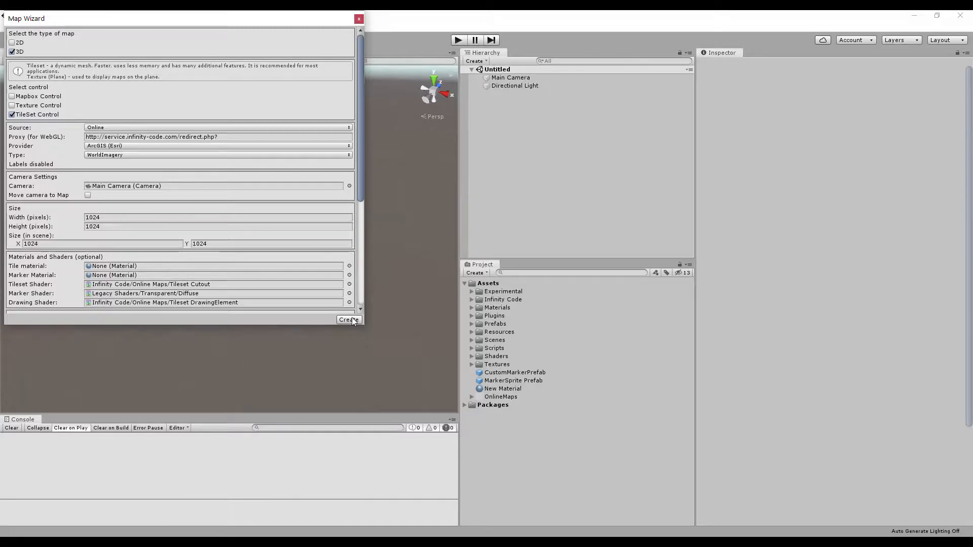
click(347, 319)
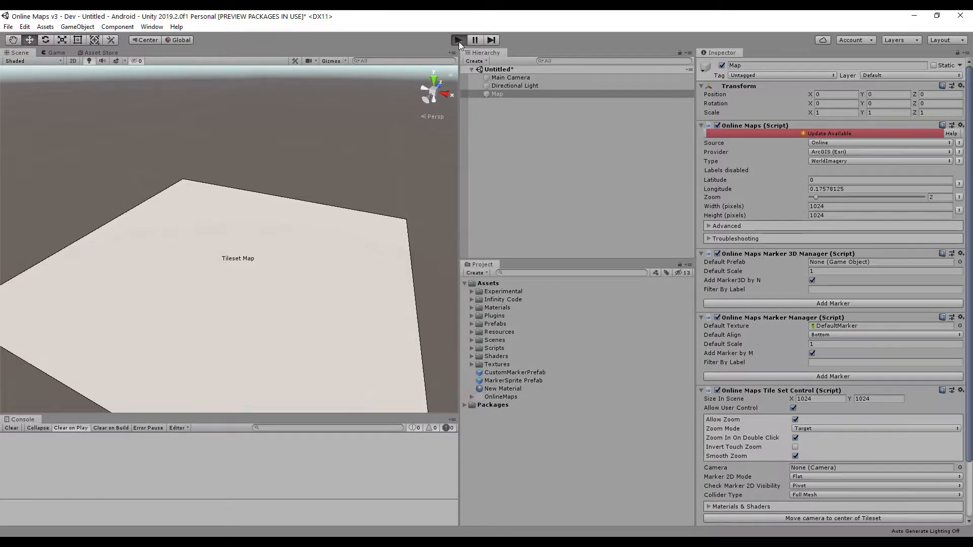
- Run the scene, zoom the satellite map in to level 19, then stop Play mode
click(458, 39)
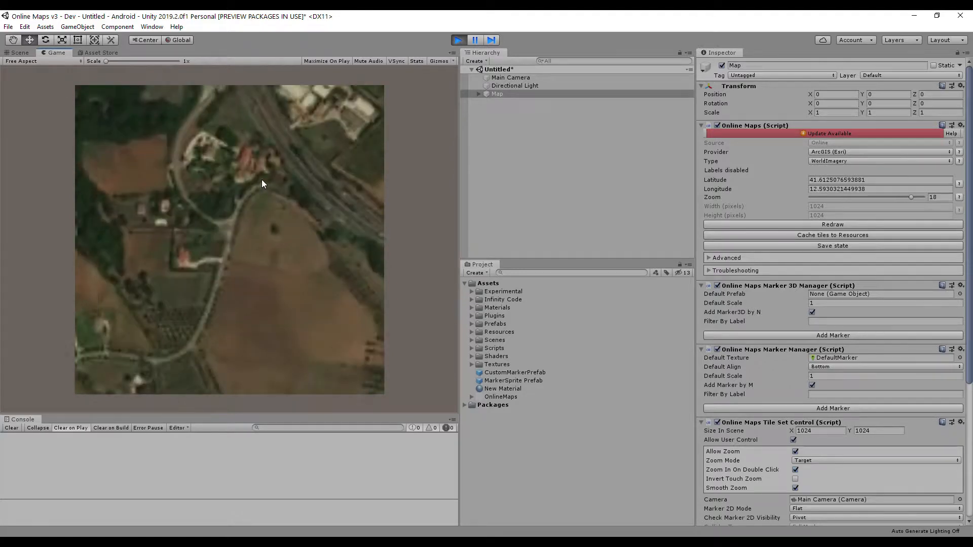
double_click(260, 183)
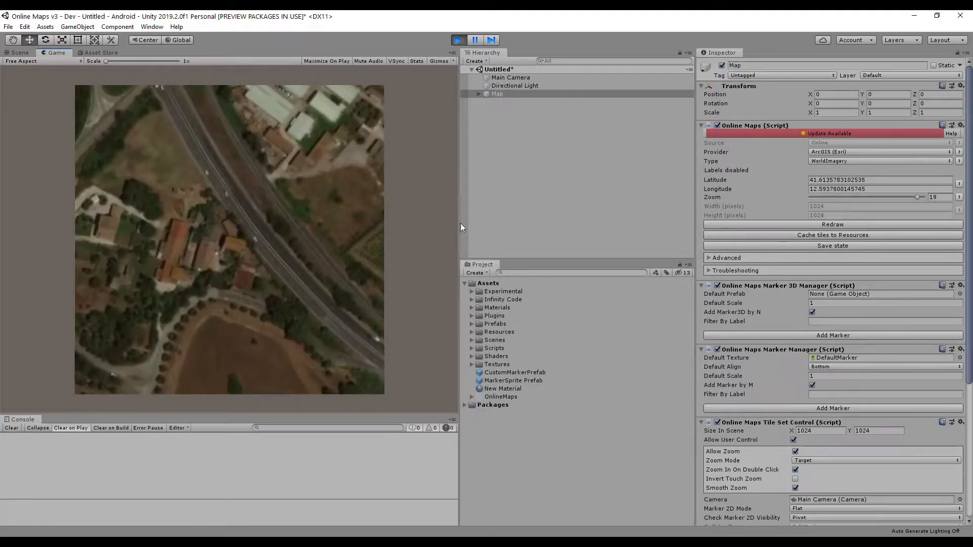
click(832, 245)
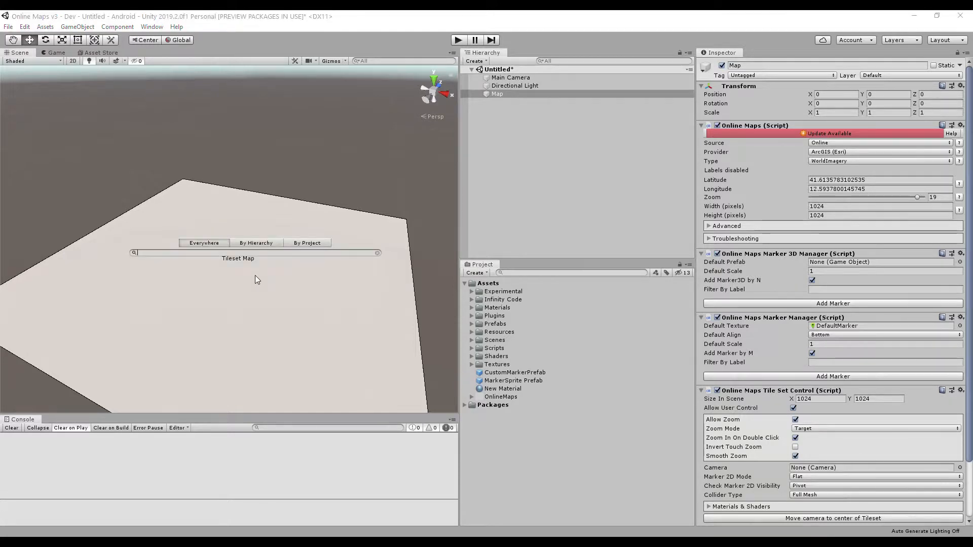
- Drag the car prefab into the scene with Position -512, 0, 512 and Scale 10
text(ca)
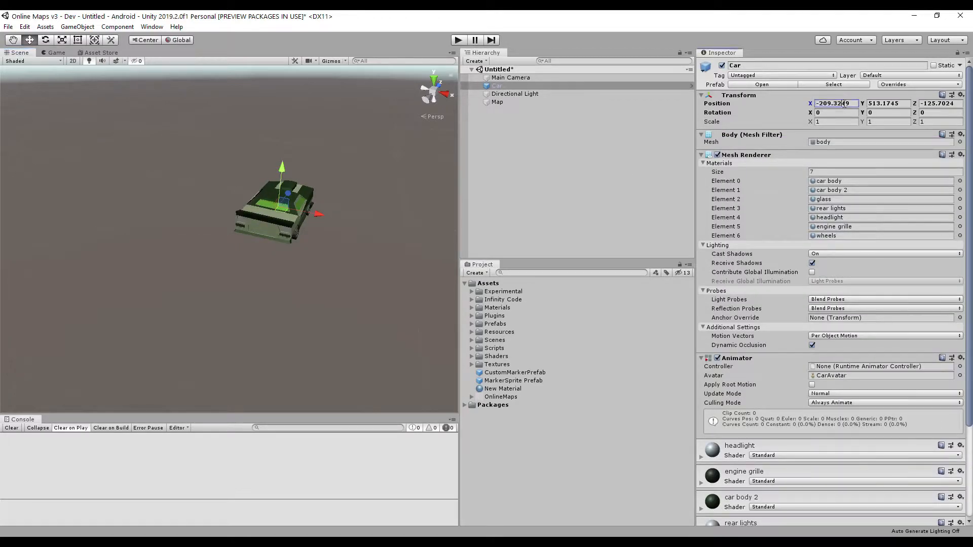
text(-512)
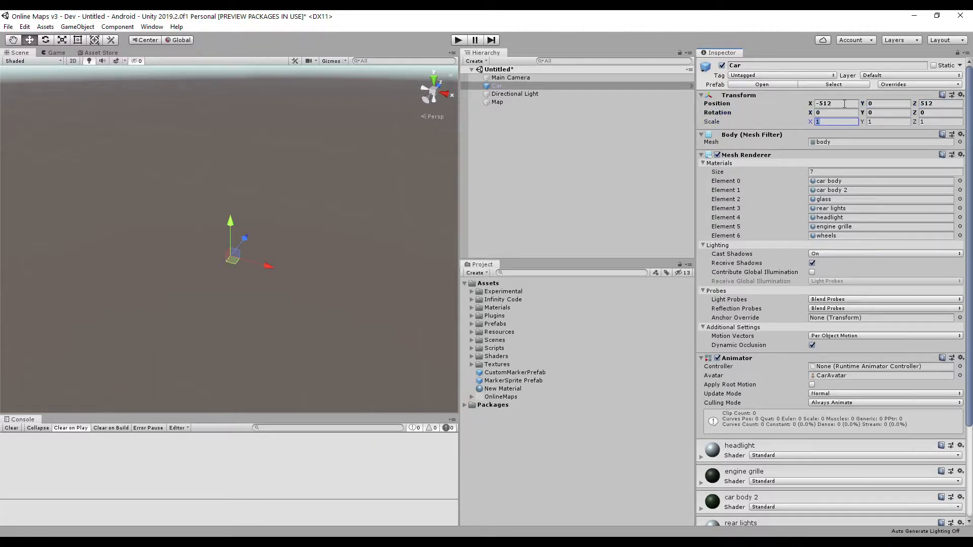
text(10)
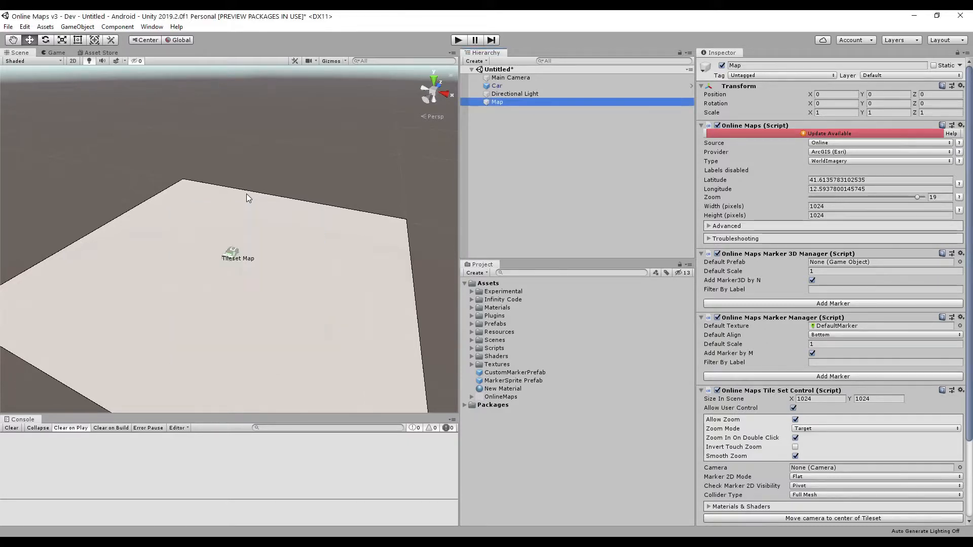
- Uncheck Allow User Control on the Tile Set Control and run the scene
scroll(down, 3)
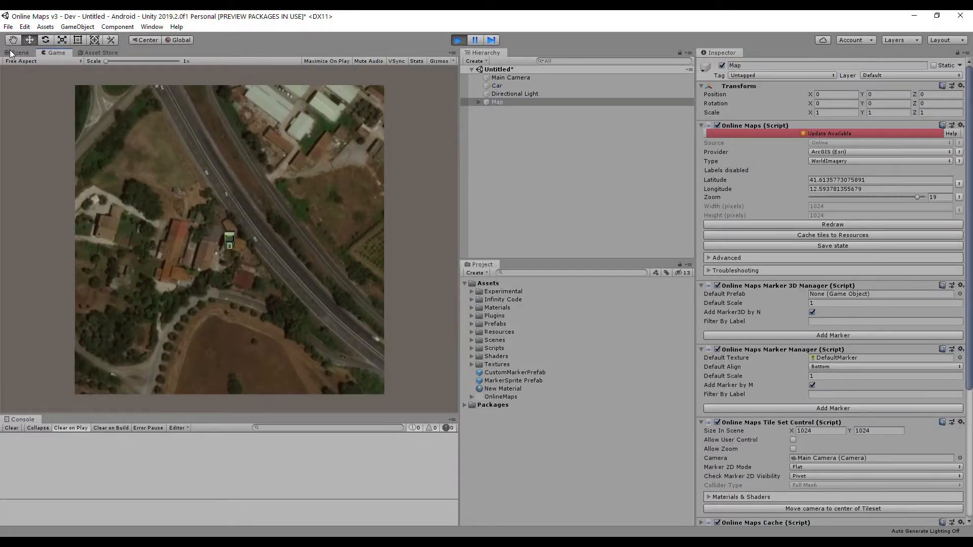
- Select the Car in the Scene view and drag it across the map so the tileset follows it
click(497, 85)
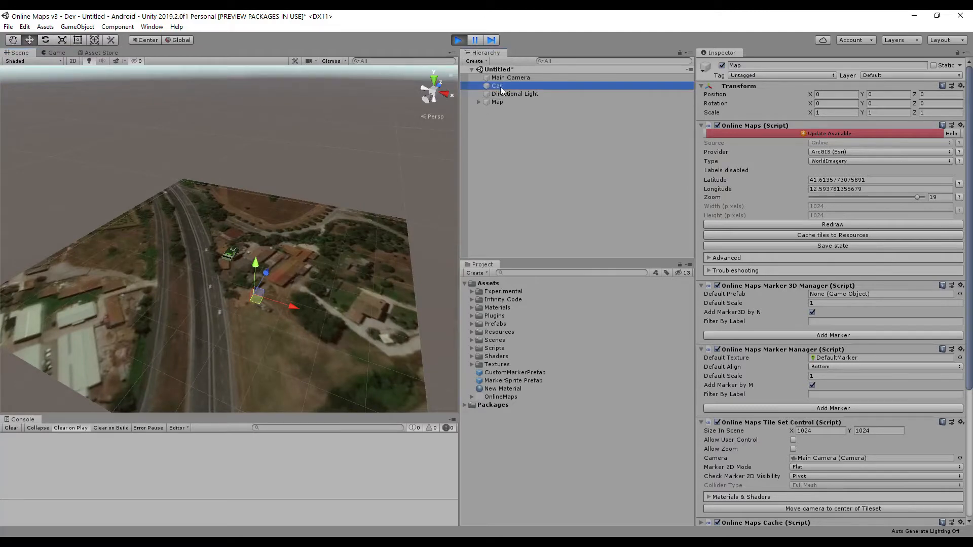
click(497, 85)
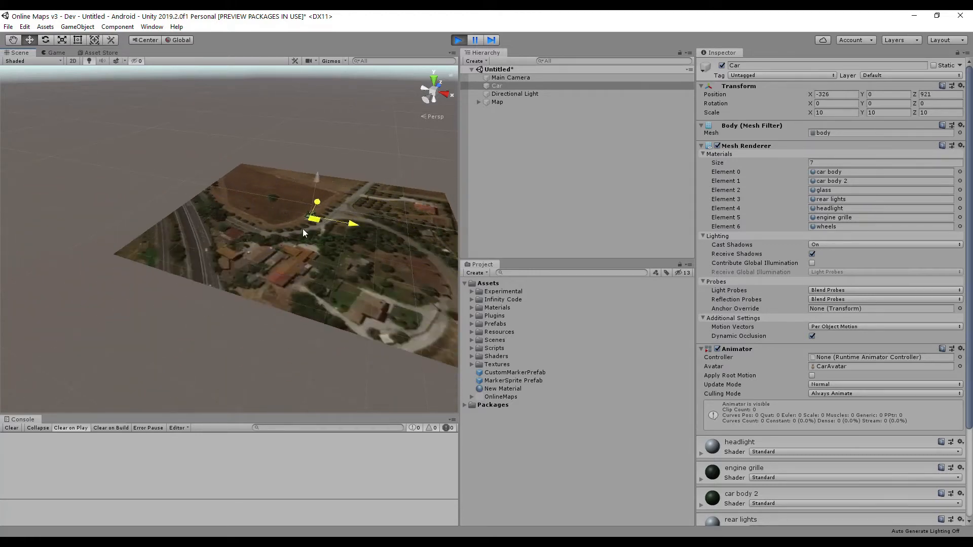
drag(316, 219, 245, 272)
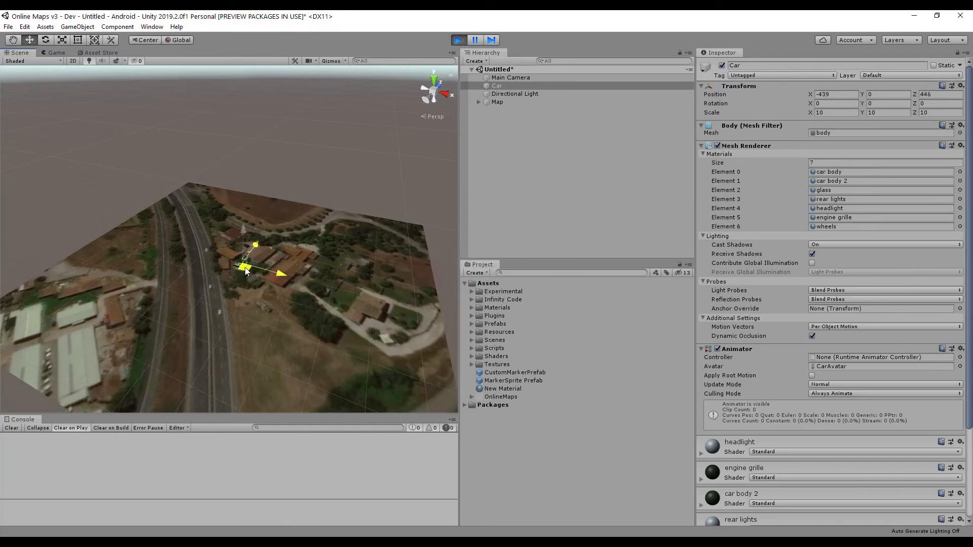
click(458, 39)
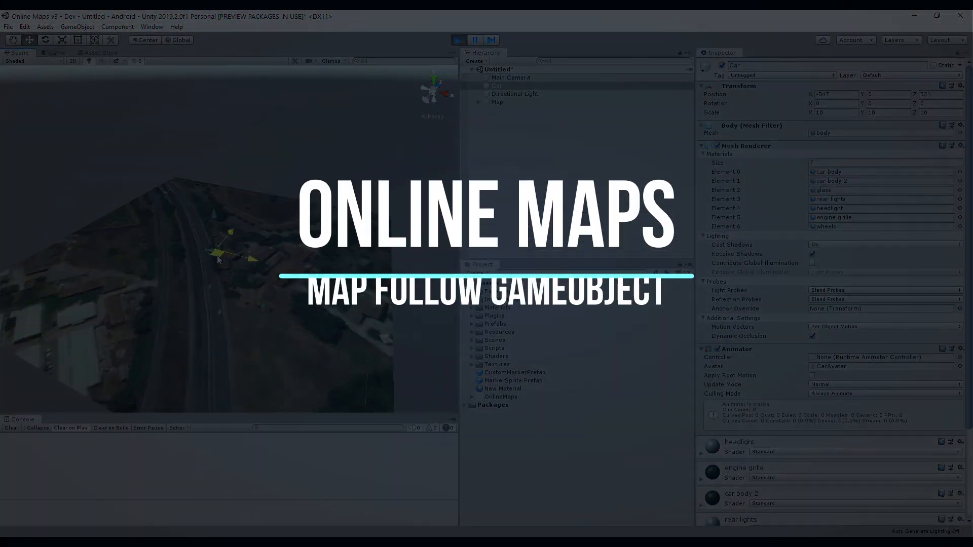